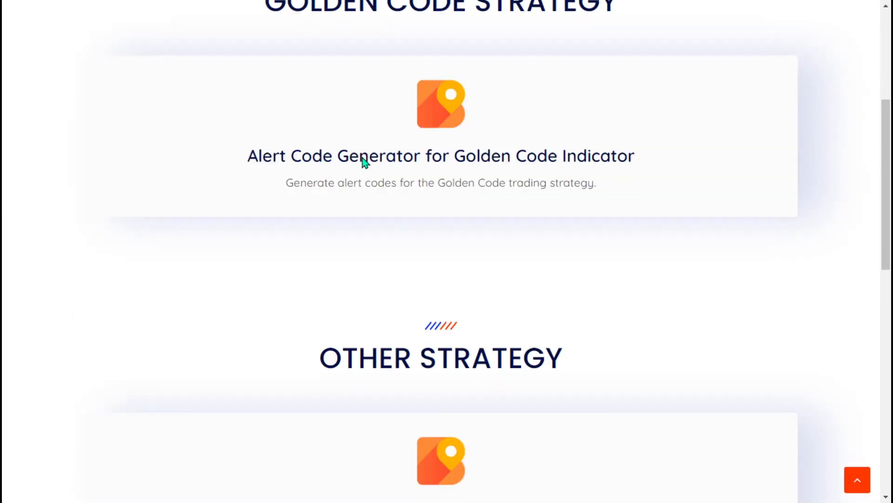
Step: Enter the account credentials on EndlessMargin's ACCOUNT login page and log in
scroll("down", 3)
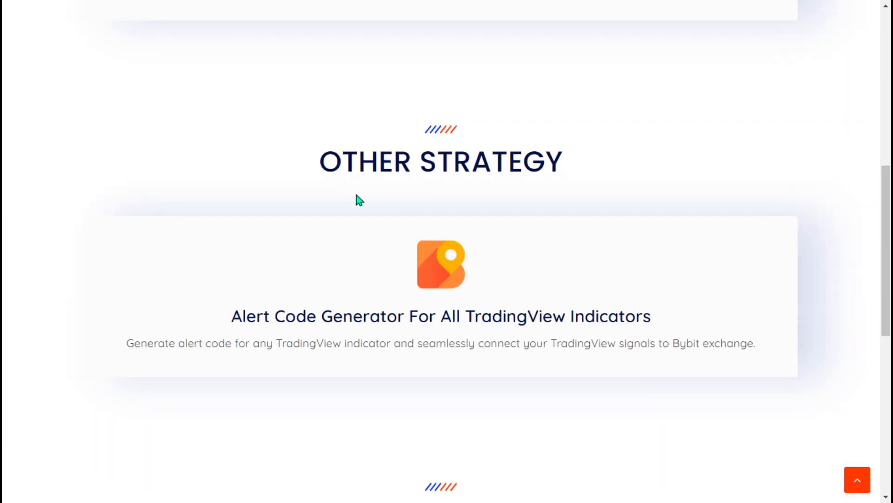
scroll("down", 3)
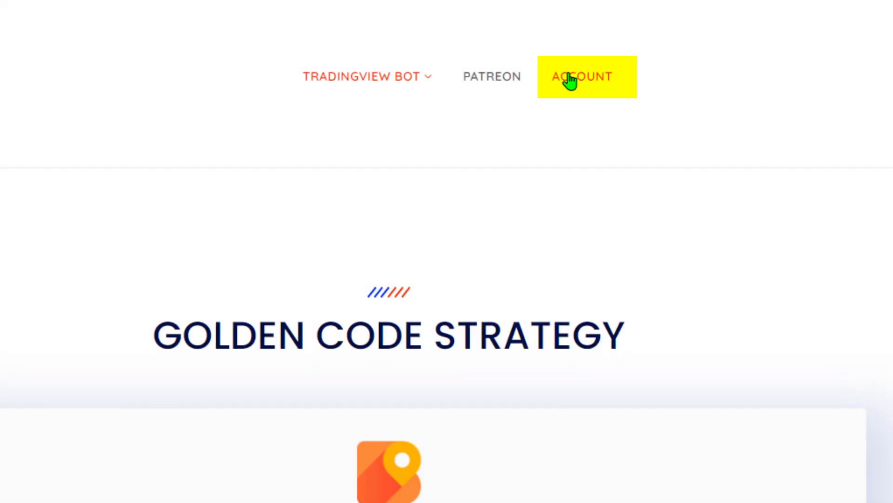
left_click(581, 76)
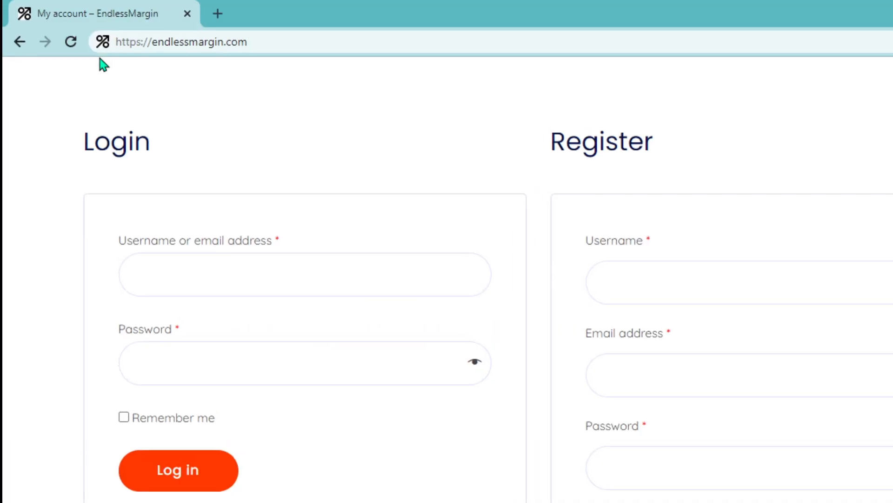
scroll("down", 3)
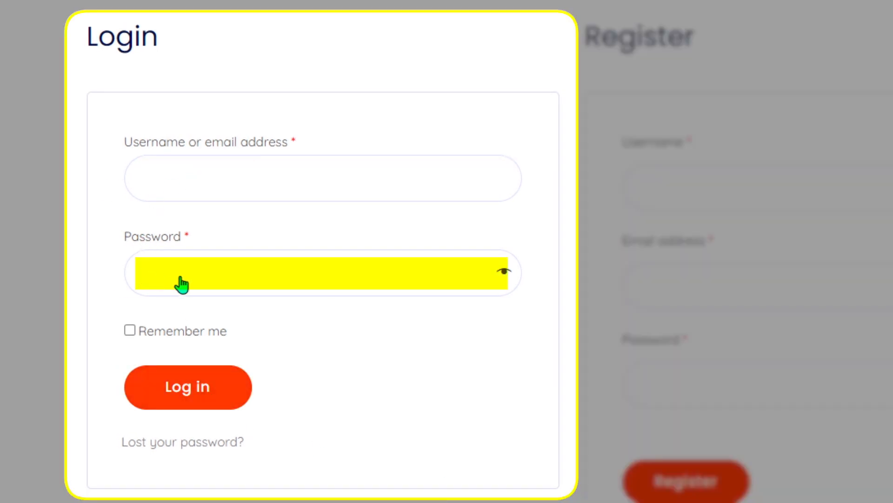
left_click(187, 386)
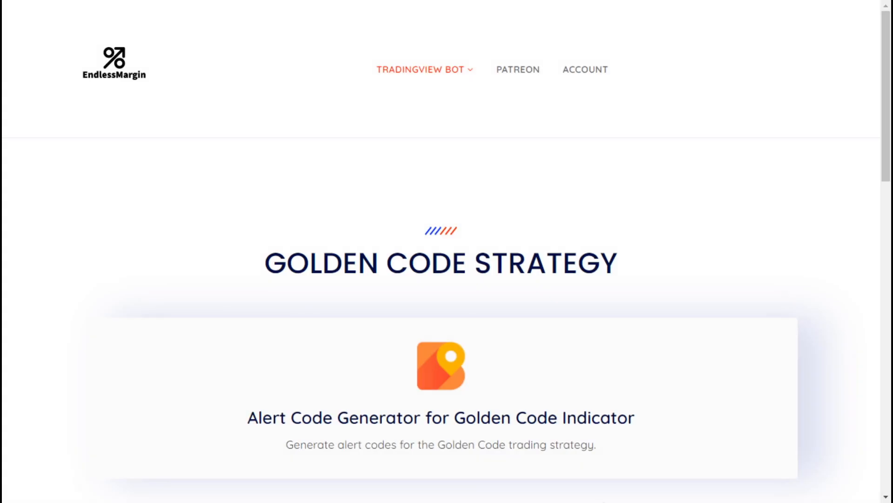
Step: Choose Other Strategies from the TRADINGVIEW BOT menu to reach its code generator
scroll("down", 3)
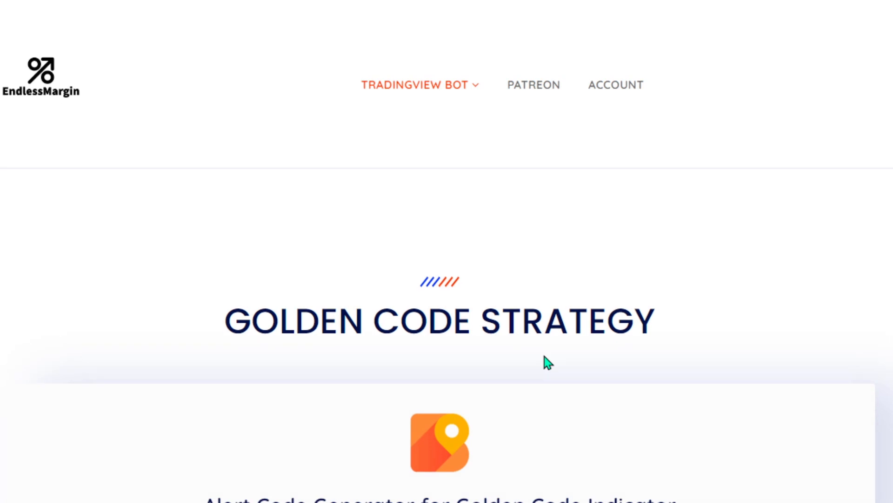
left_click(418, 84)
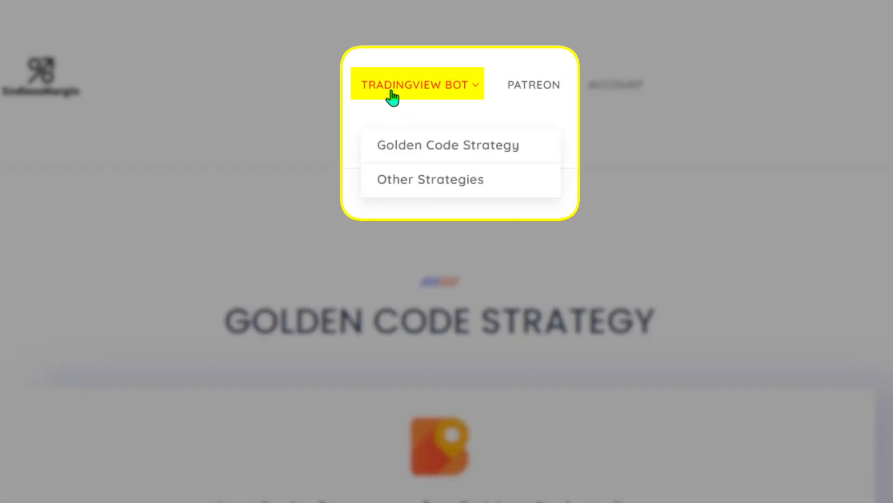
mouse_move(434, 179)
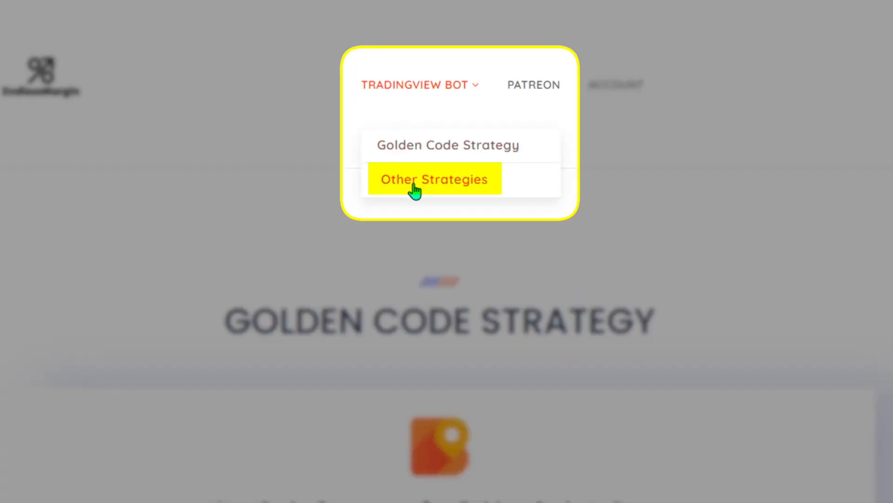
left_click(434, 179)
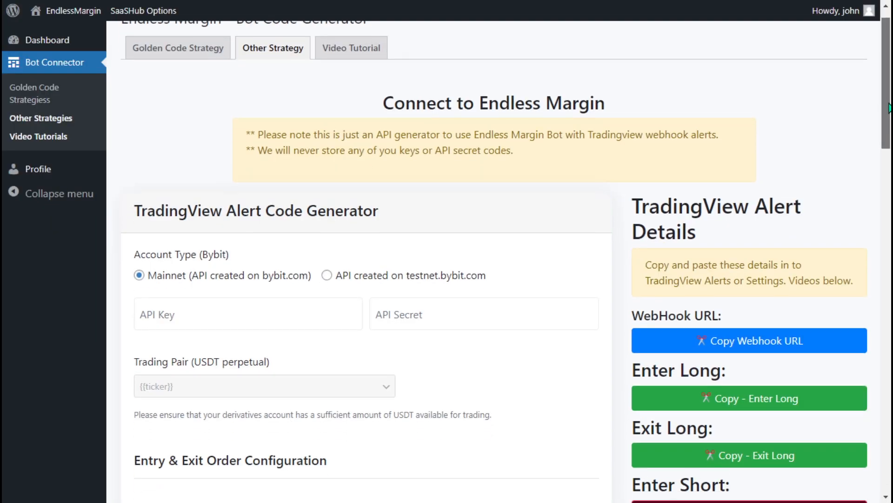
scroll("down", 3)
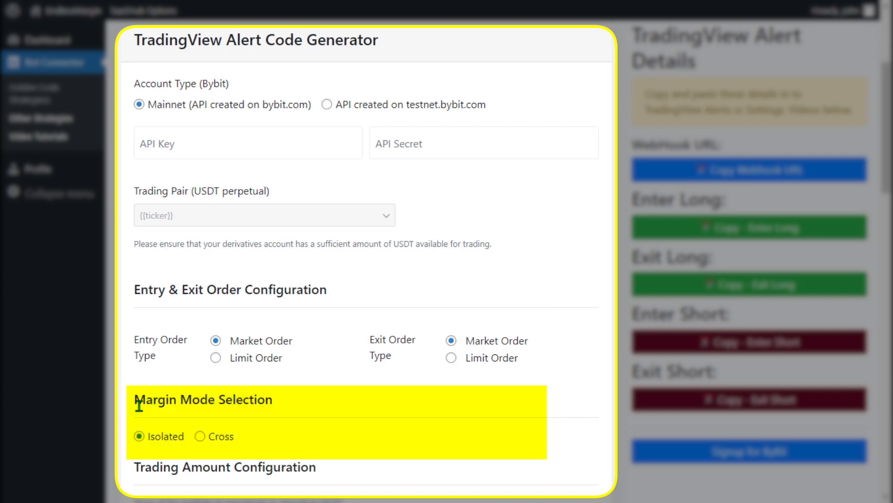
scroll("down", 3)
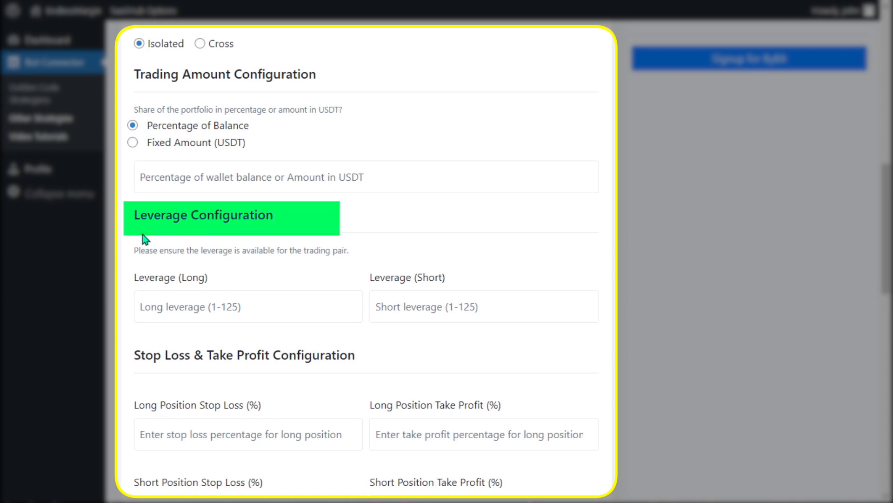
scroll("down", 3)
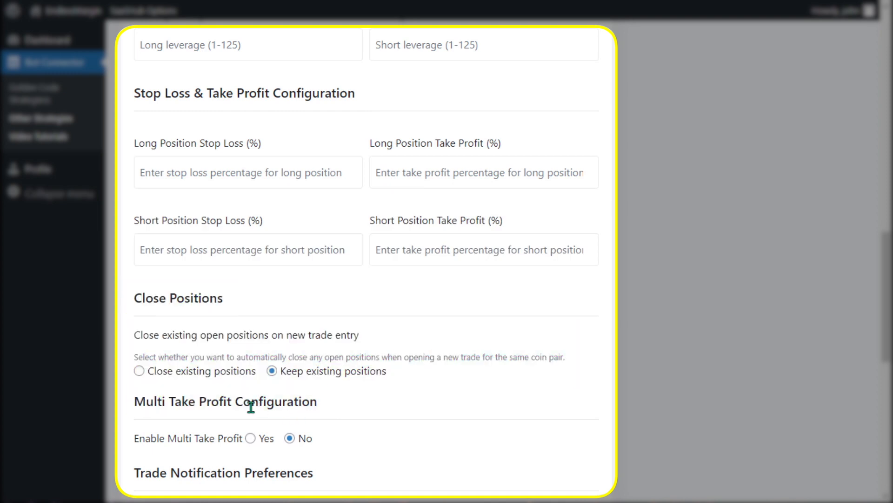
scroll("down", 3)
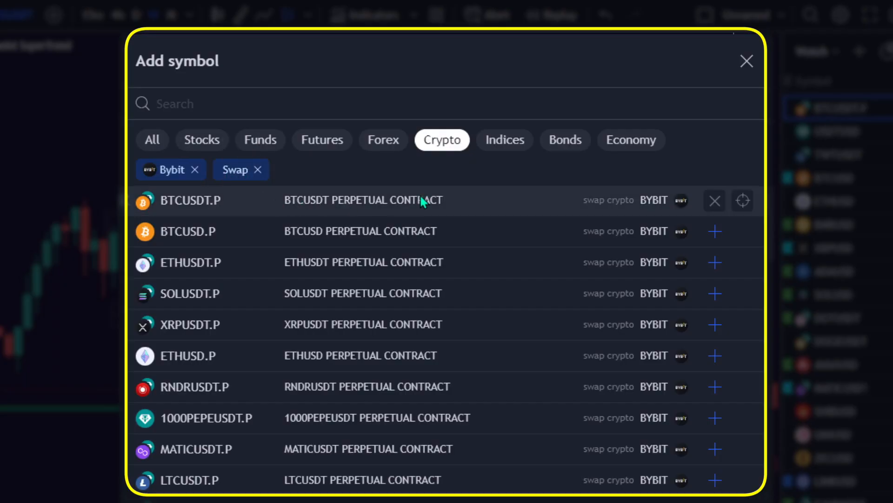
Step: Scroll the Bybit perpetual symbol list to show pairs like OPUSDT.P and INJUSDT.P
scroll("down", 3)
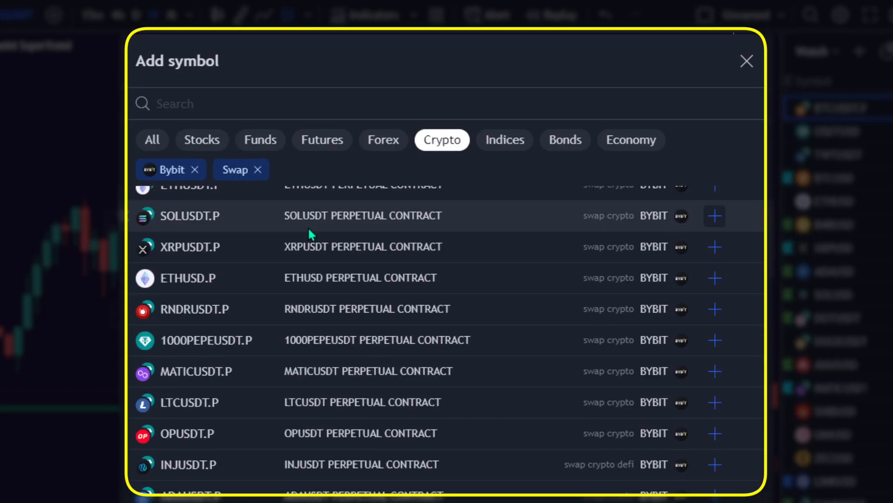
mouse_move(310, 295)
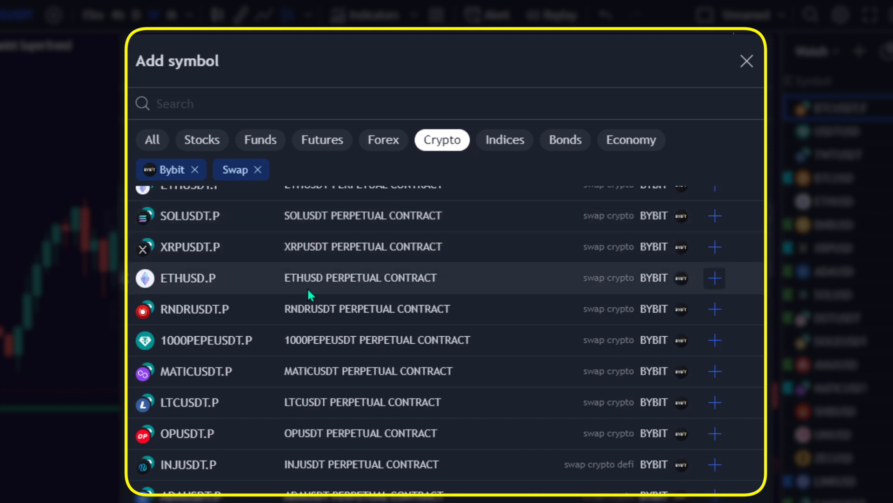
mouse_move(315, 350)
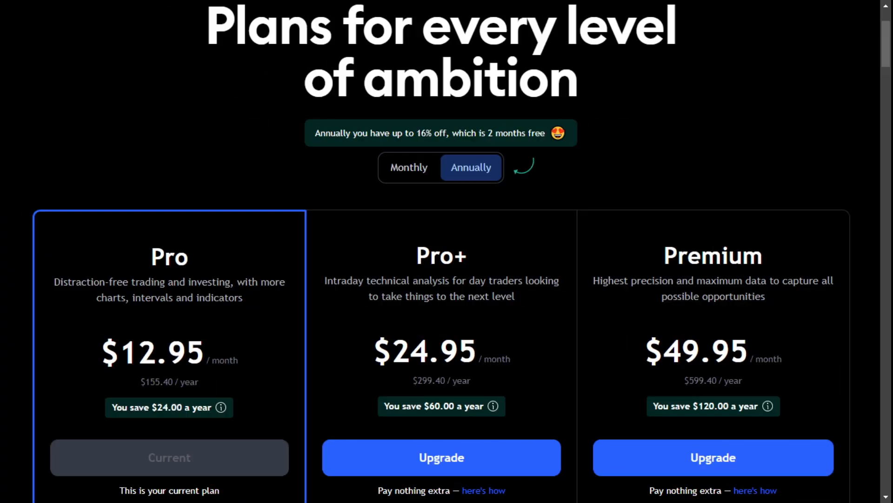
mouse_move(83, 310)
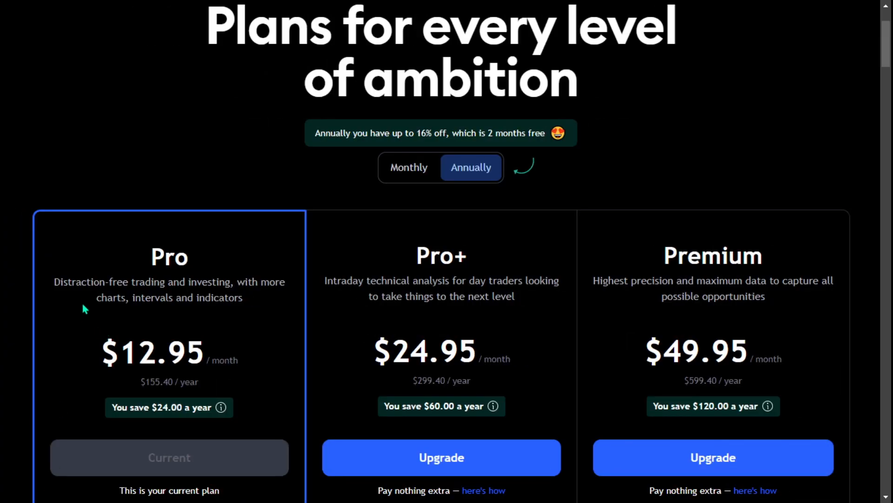
mouse_move(209, 459)
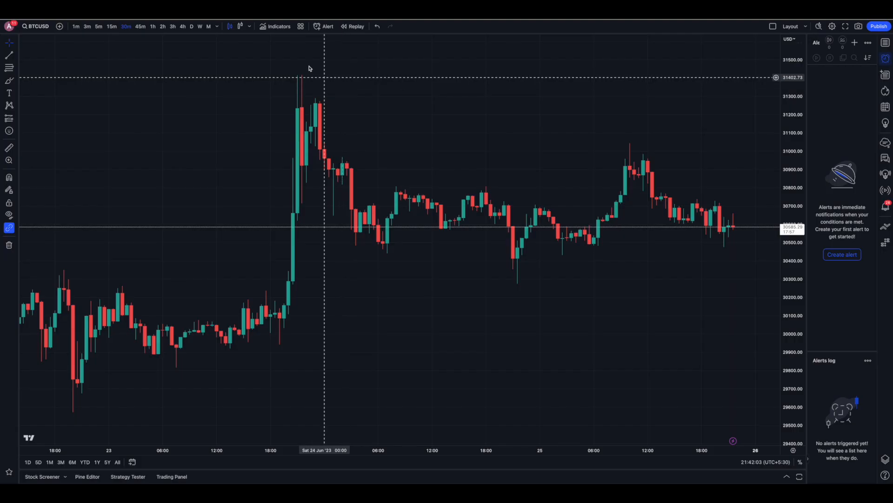
Step: Add the Bollinger Awesome Alert R1 indicator and draft a BBAWE Buy alert named 'Buy Alert'
left_click(275, 26)
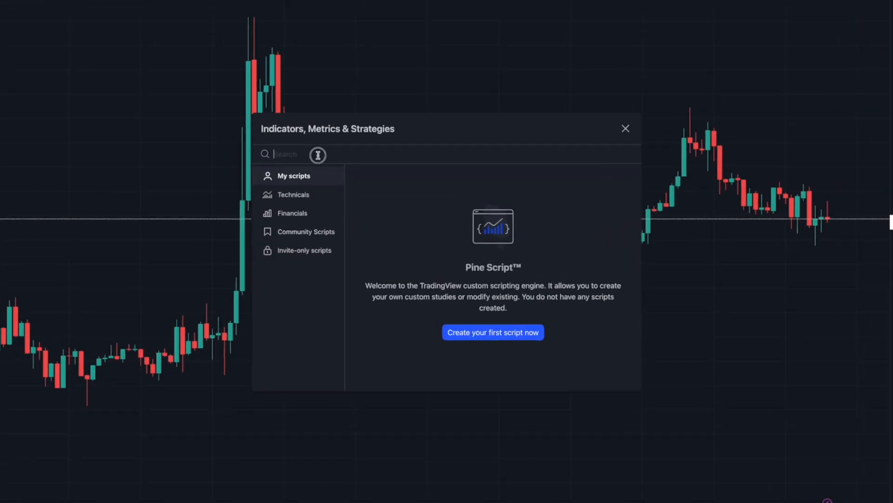
type("Bollinger Awesome Alert R1 by JustUncleL")
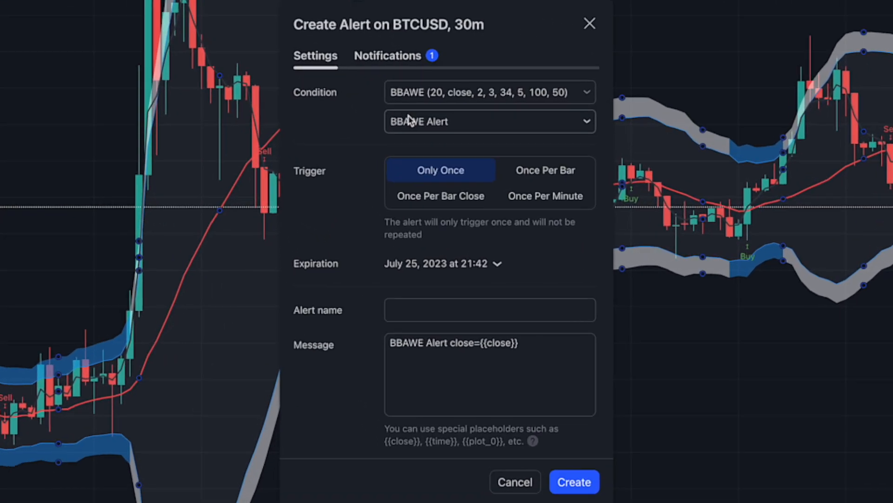
left_click(489, 121)
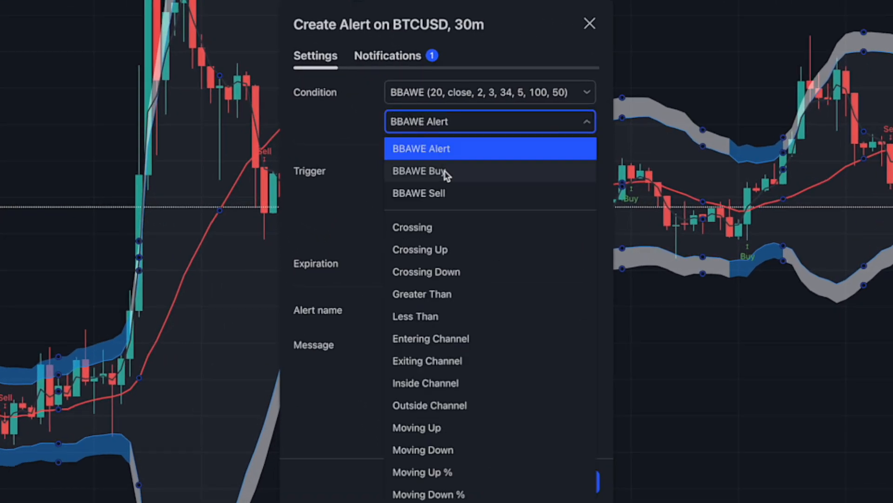
left_click(419, 171)
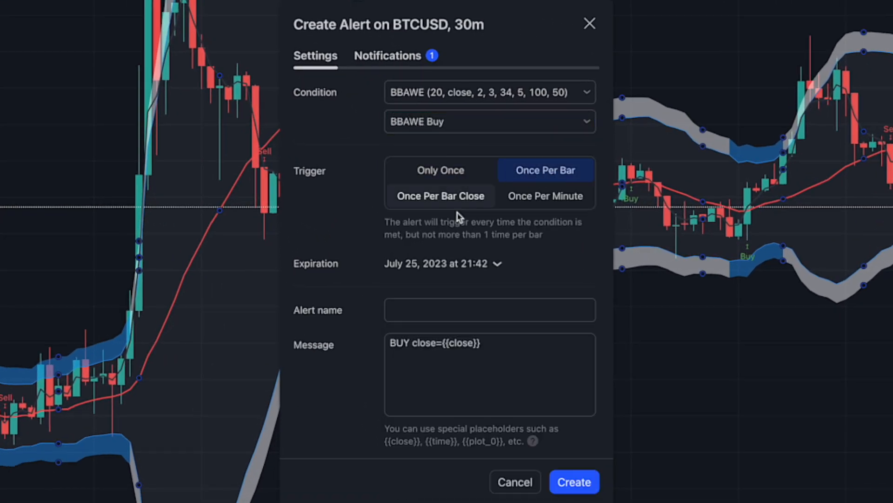
left_click(489, 309)
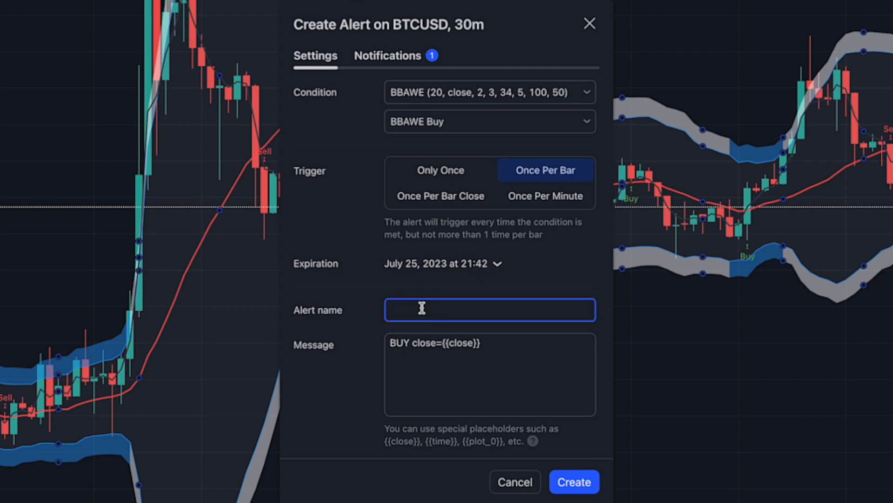
type("Buy")
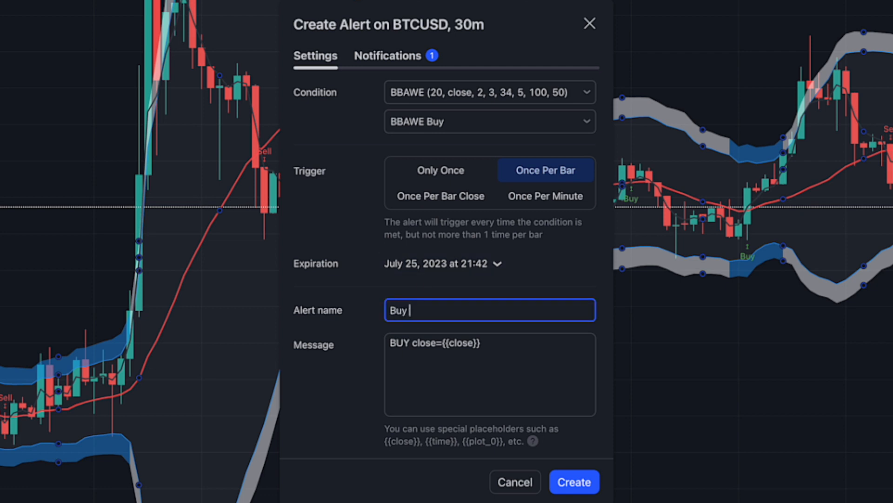
type("Alert")
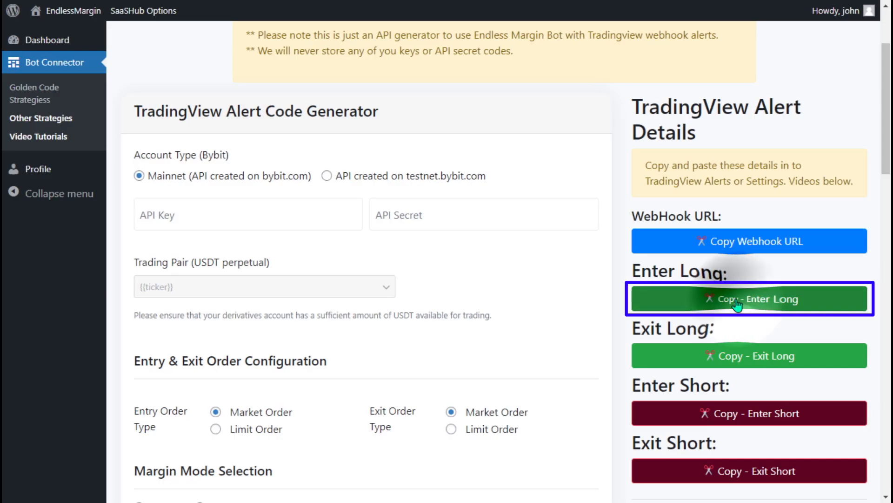
Step: Paste the Enter Long bot code into the buy alert's message and view its notification settings
right_click(331, 351)
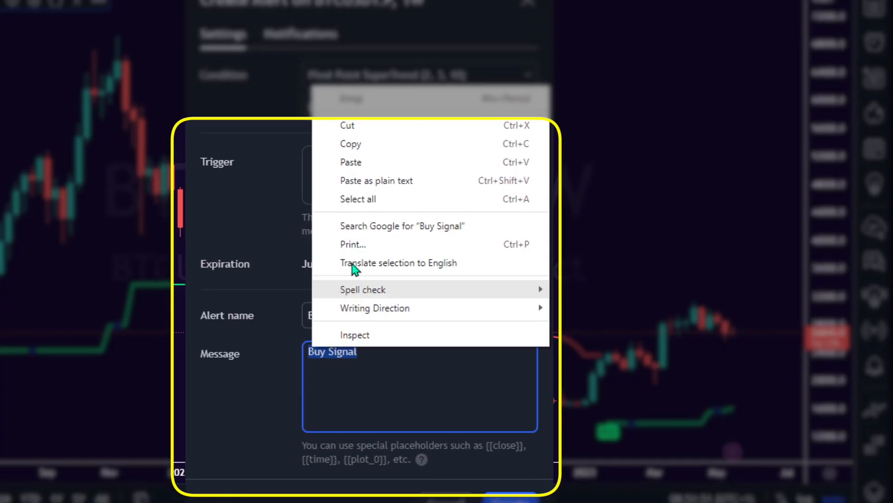
left_click(350, 162)
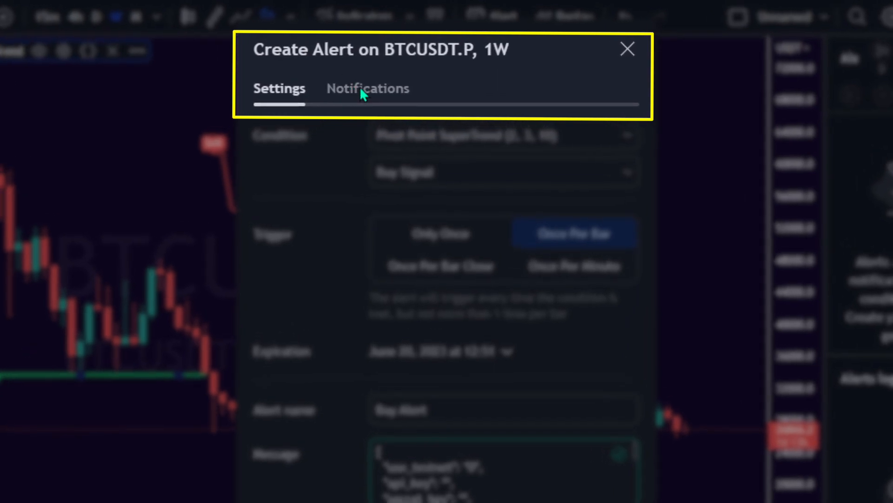
left_click(368, 89)
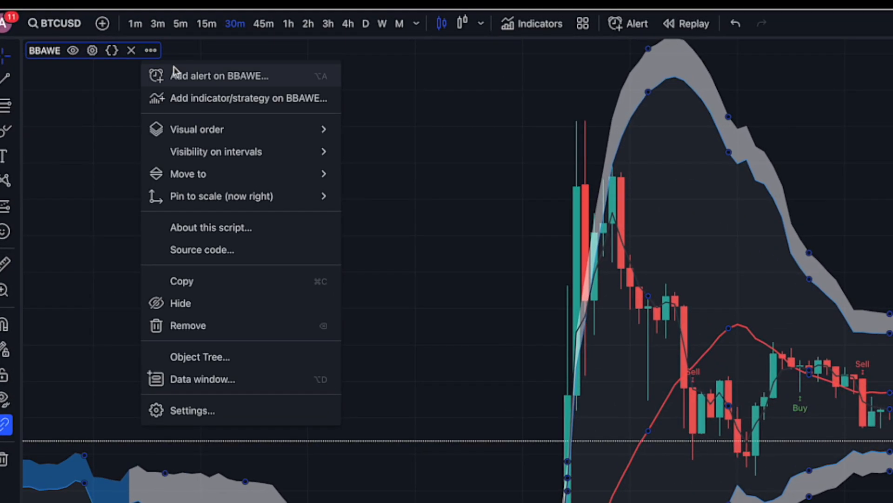
Step: Add a BBAWE Sell alert that fires once per bar, named 'Sell Alert'
left_click(219, 75)
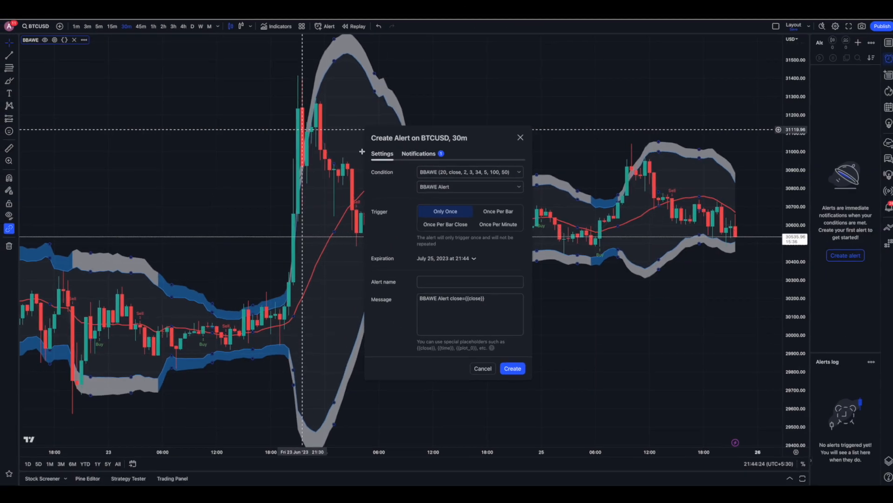
left_click(469, 186)
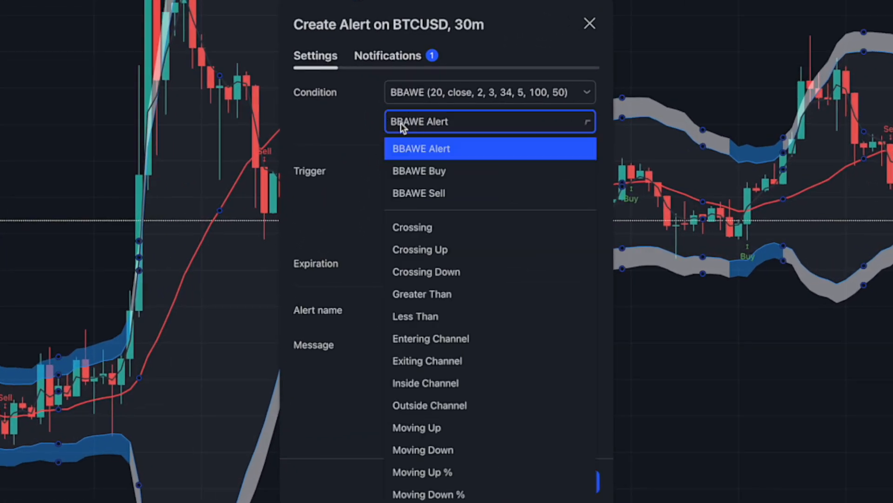
mouse_move(436, 193)
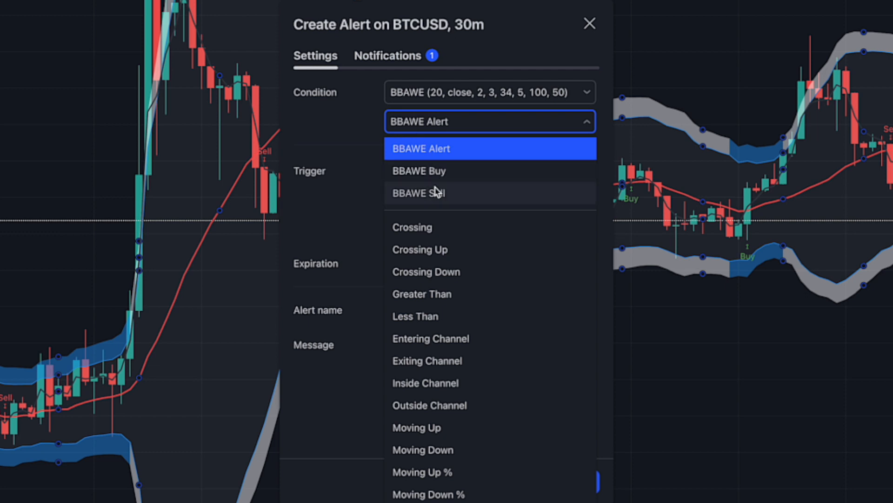
left_click(419, 193)
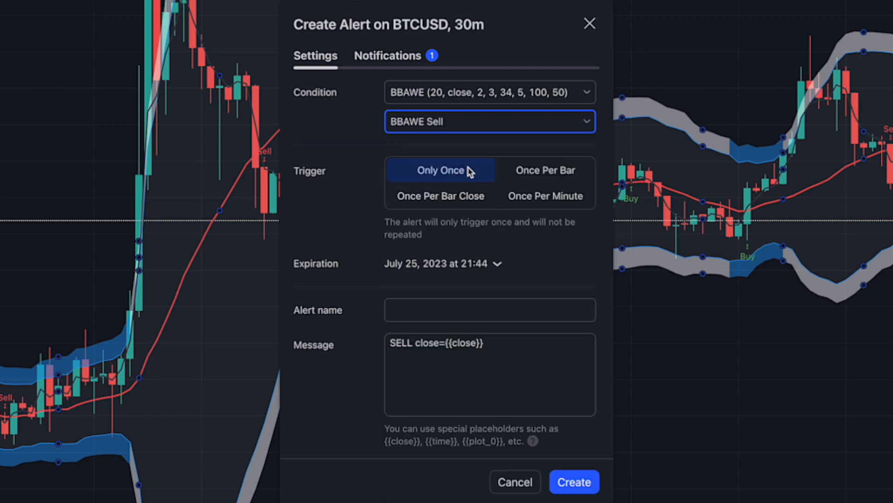
left_click(545, 170)
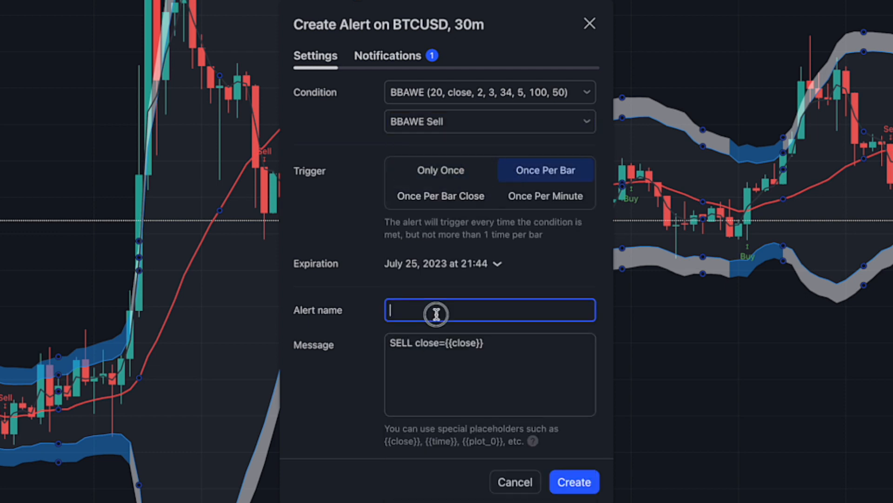
type("Sell Alert")
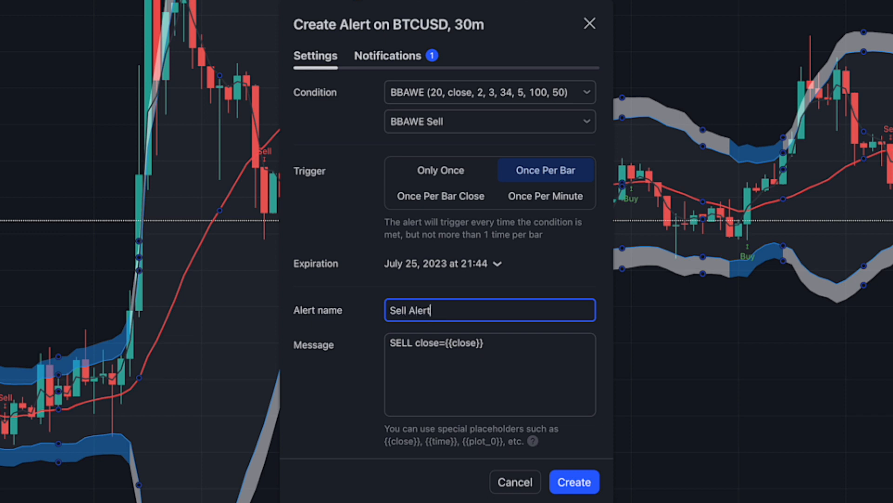
left_click(749, 413)
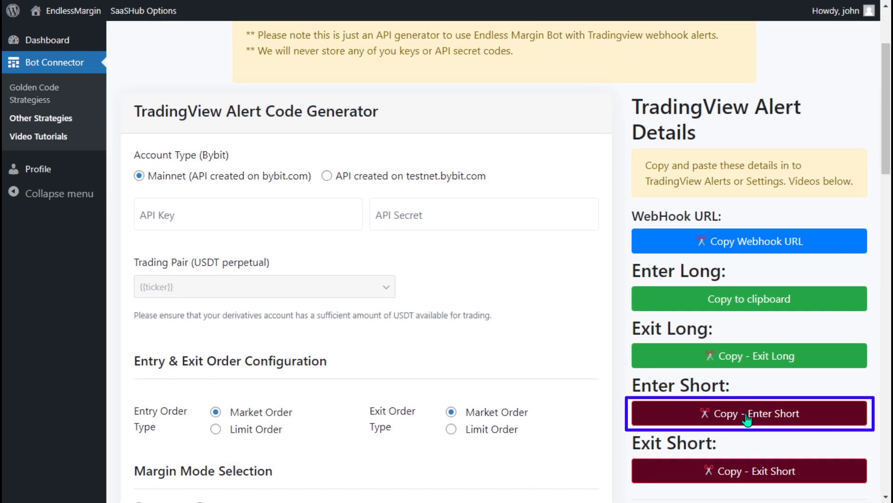
Step: Copy the Enter Short code, paste the EndlessMargin webhook URL into Notifications, and create the alert
left_click(749, 414)
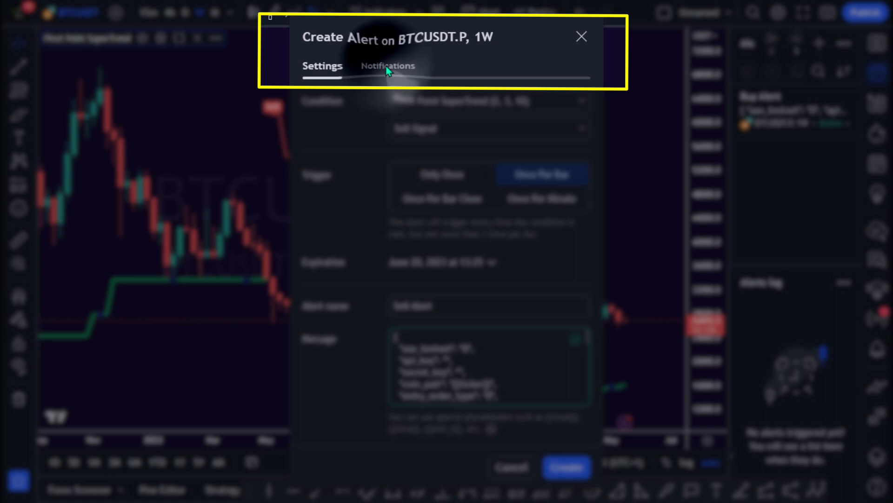
left_click(388, 66)
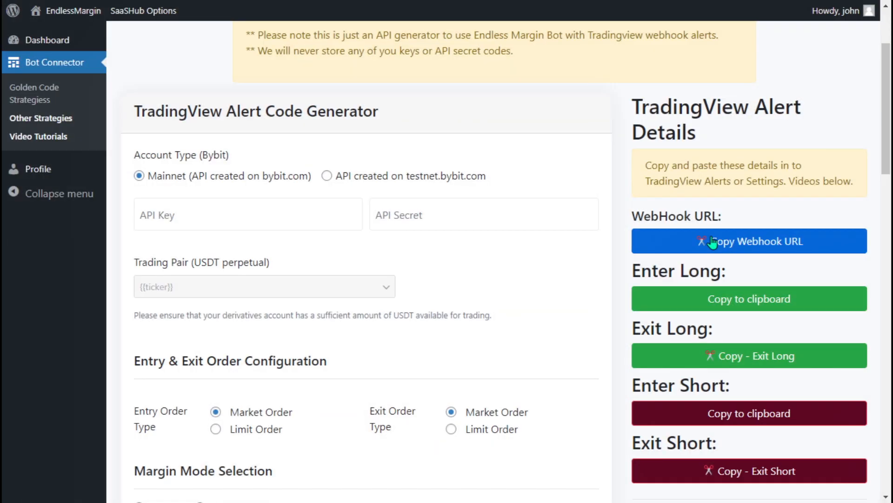
left_click(749, 240)
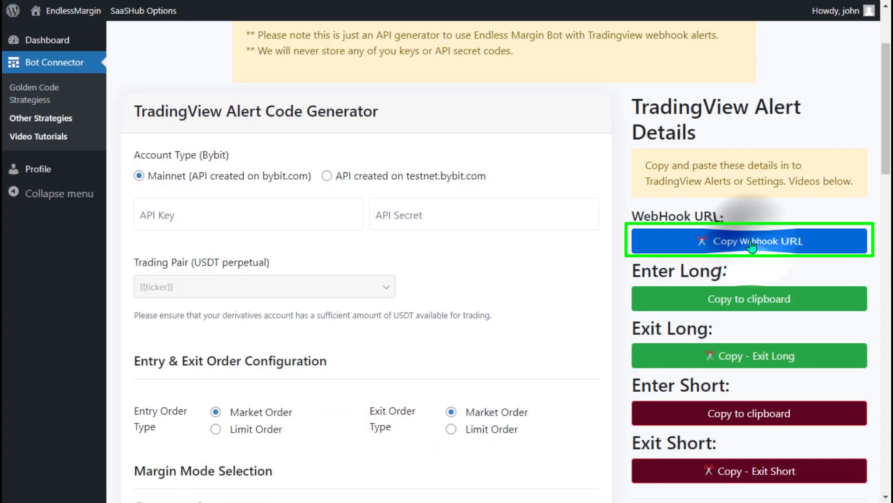
right_click(394, 226)
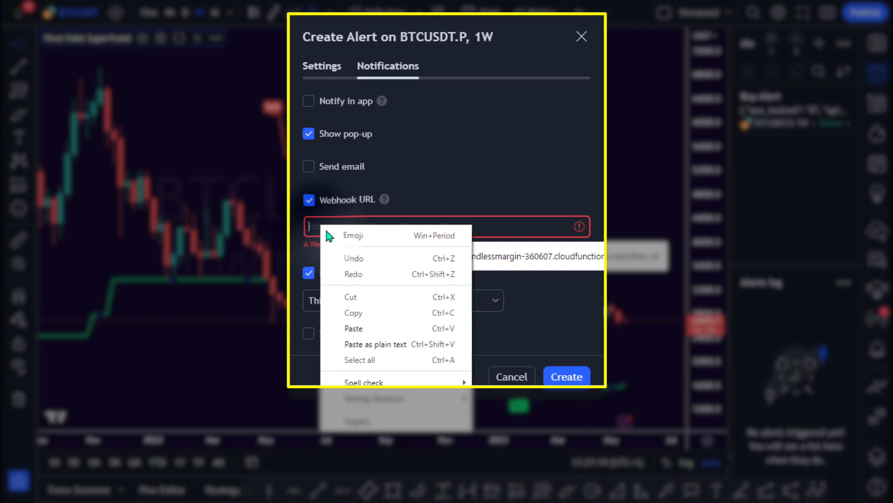
left_click(445, 226)
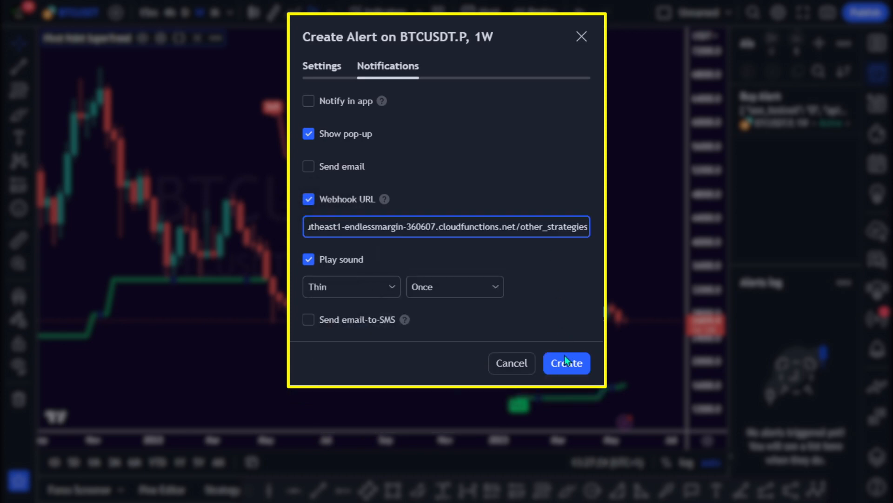
left_click(565, 363)
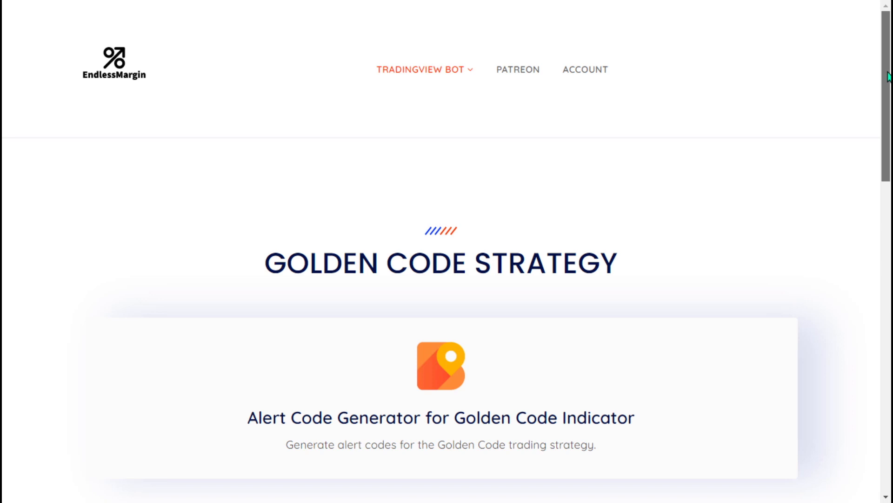
Step: Scroll the EndlessMargin page past Golden Code down to the Other Strategy generator
scroll("down", 3)
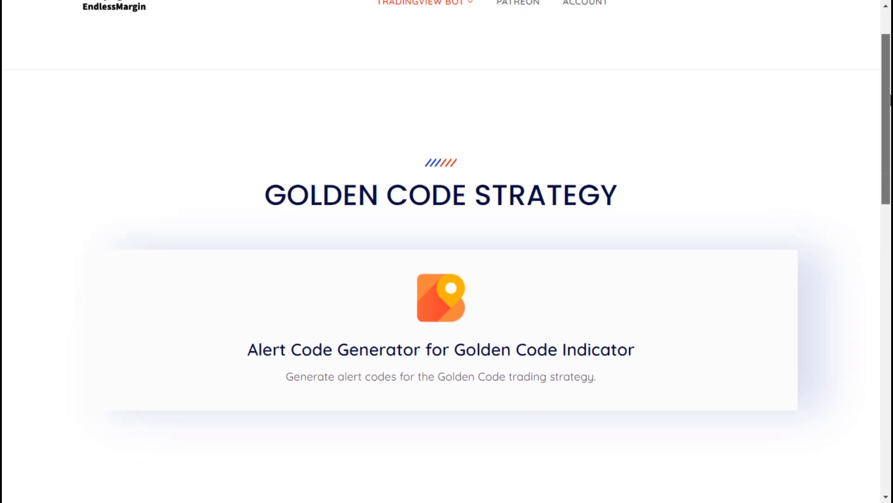
scroll("down", 3)
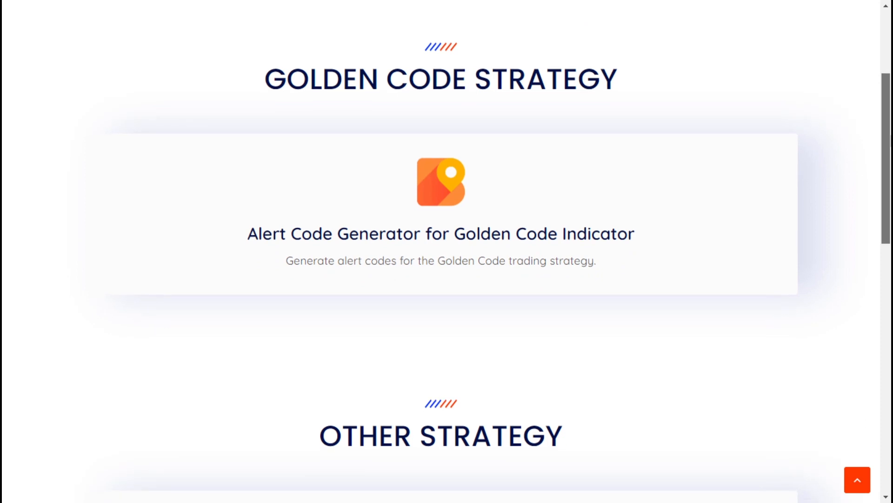
scroll("down", 3)
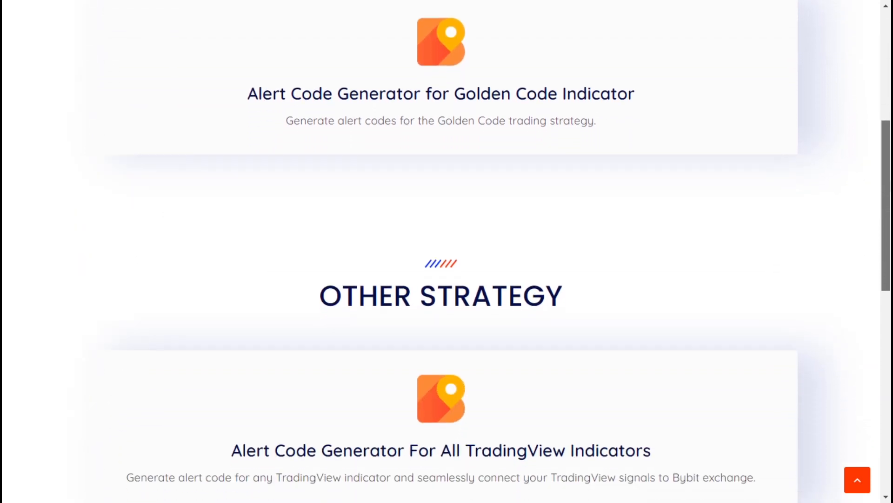
scroll("down", 3)
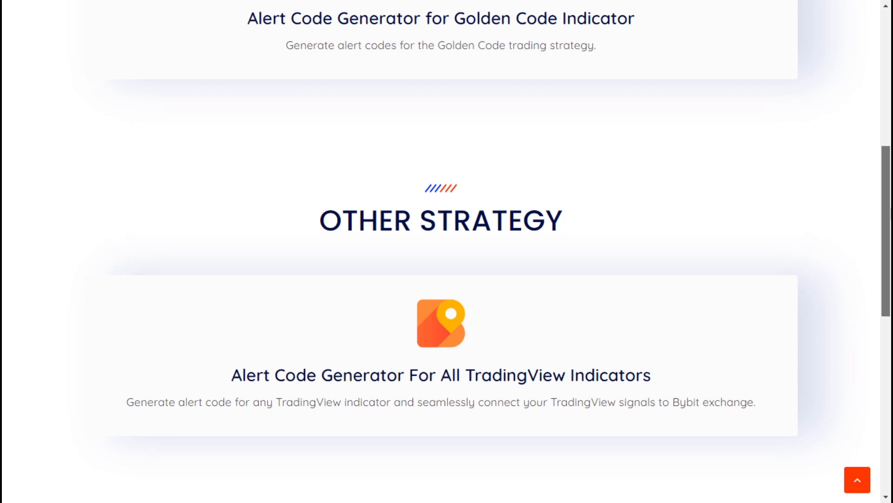